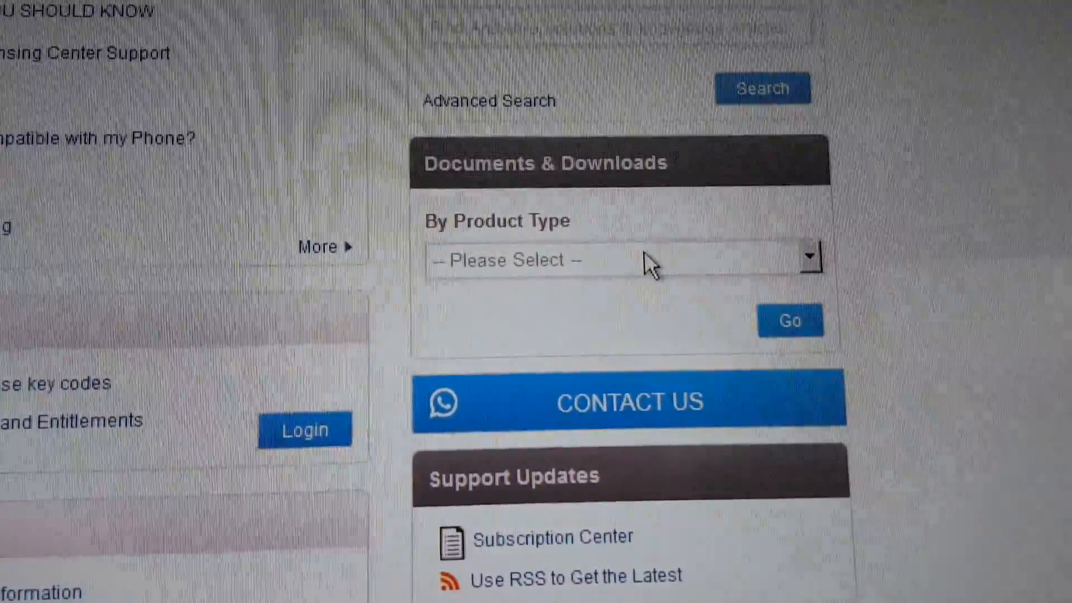
# Step: Choose Voice as product type and scroll the product list toward VVX 500
pyautogui.click(615, 258)
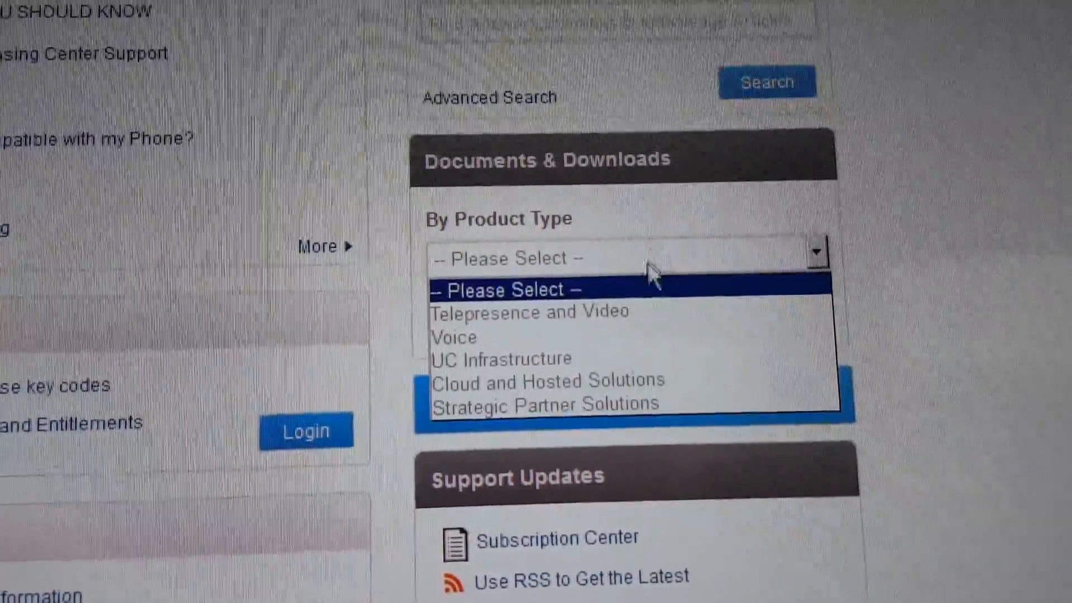
pyautogui.click(454, 337)
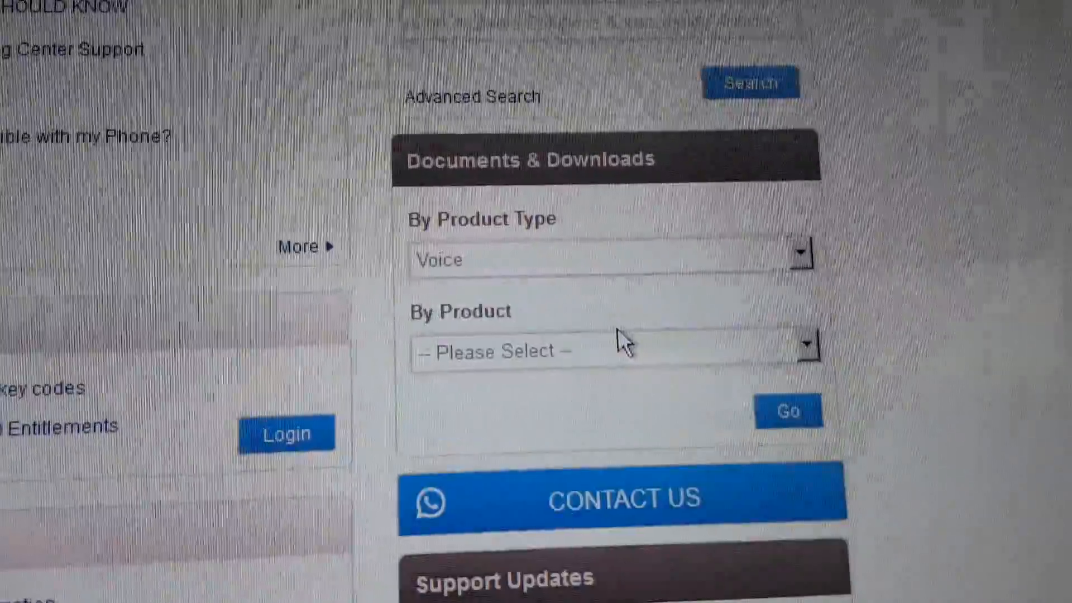
pyautogui.click(612, 344)
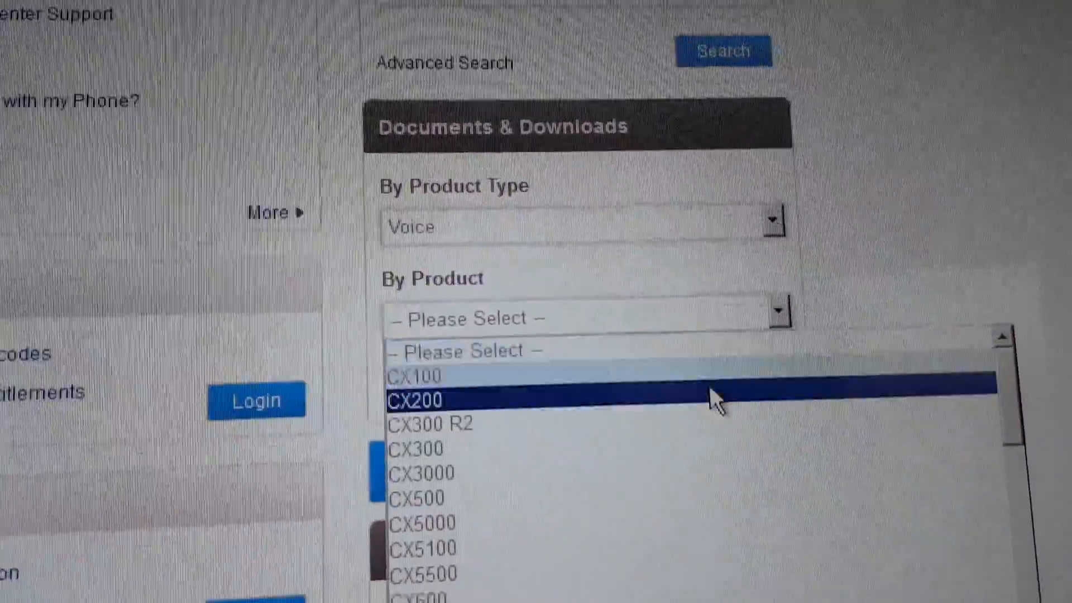
pyautogui.scroll(-3)
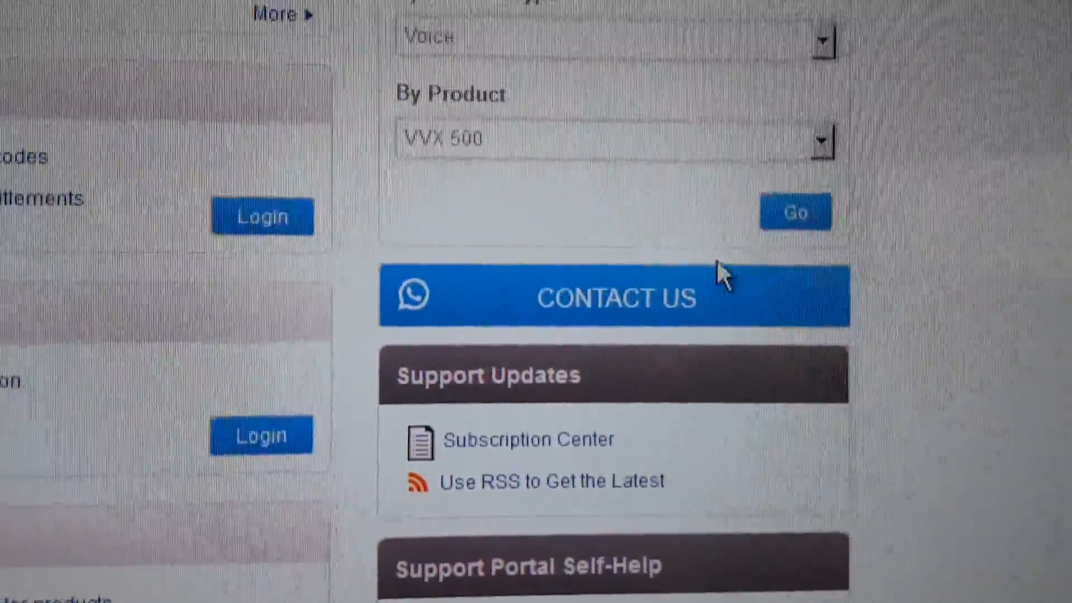
pyautogui.scroll(-3)
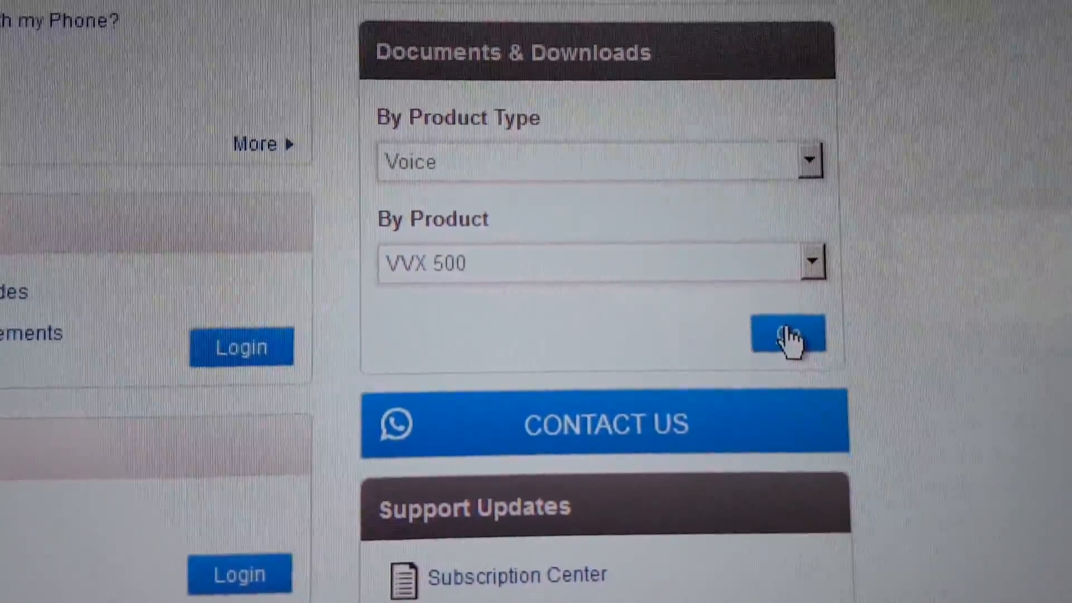
# Step: Show the VVX 500 downloads and scroll to the BToE Connector Application releases 2.0.0–3.2.0
pyautogui.click(787, 335)
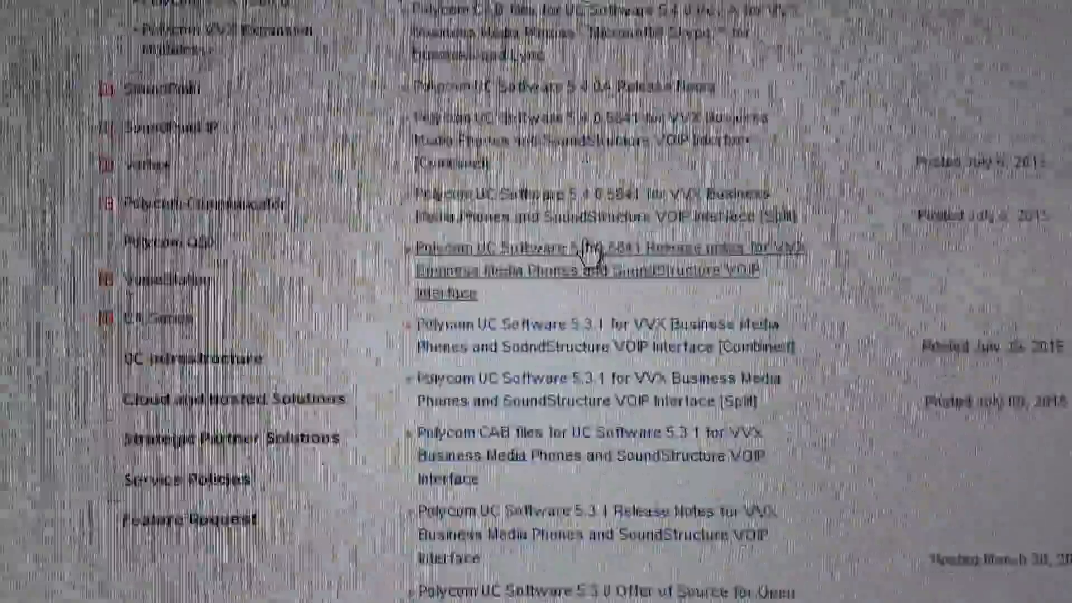
pyautogui.scroll(-3)
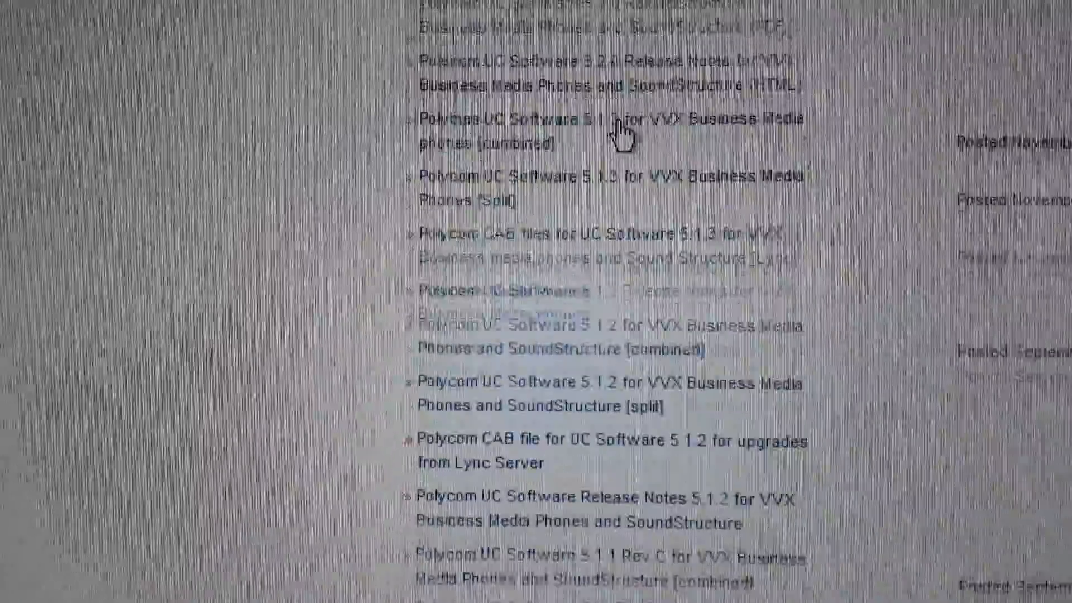
pyautogui.scroll(-3)
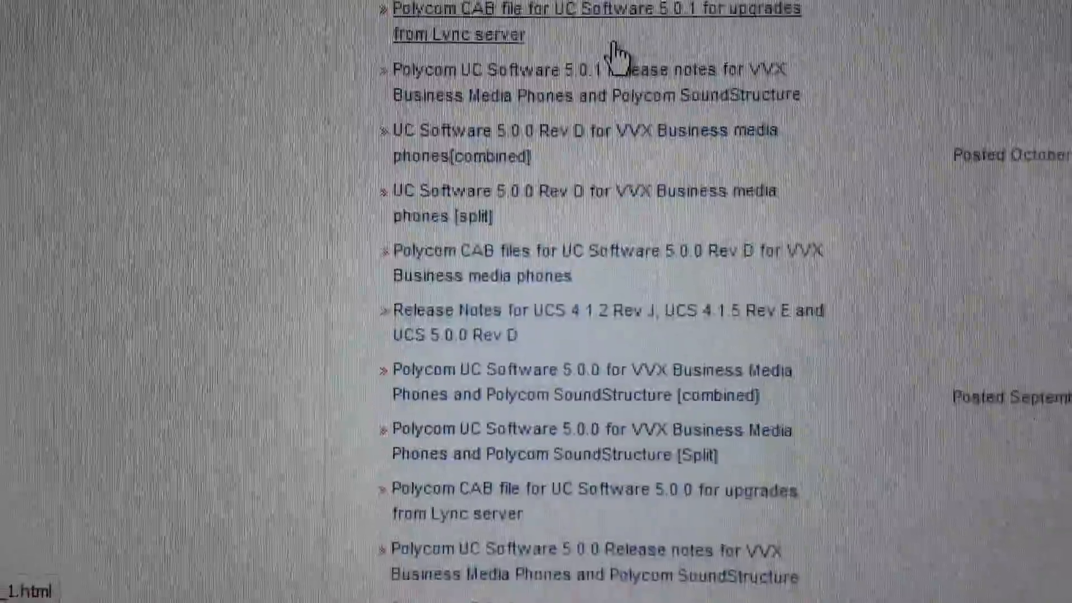
pyautogui.scroll(-3)
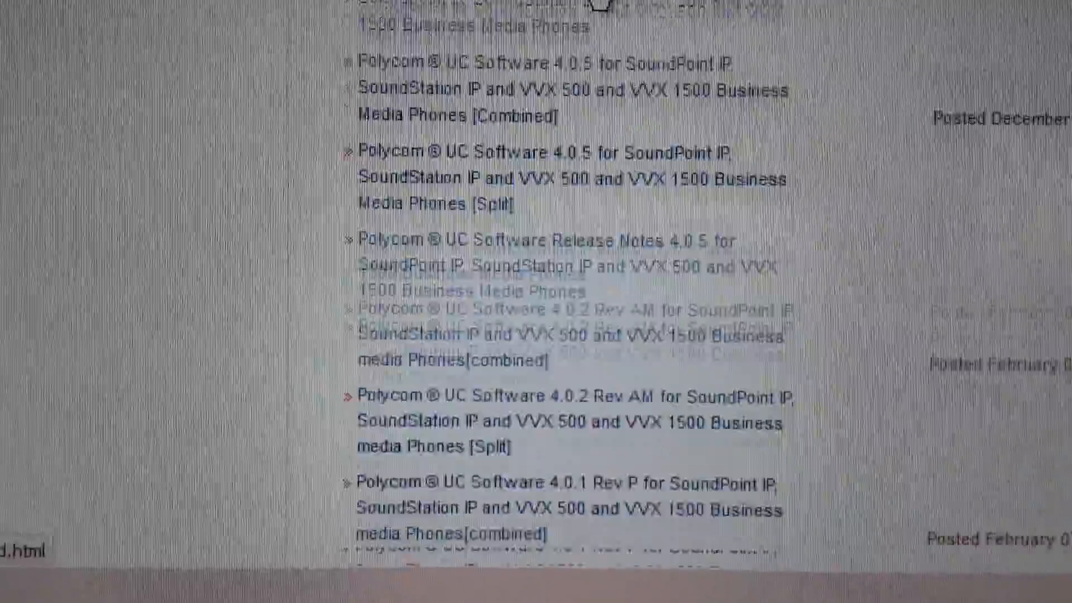
pyautogui.scroll(-3)
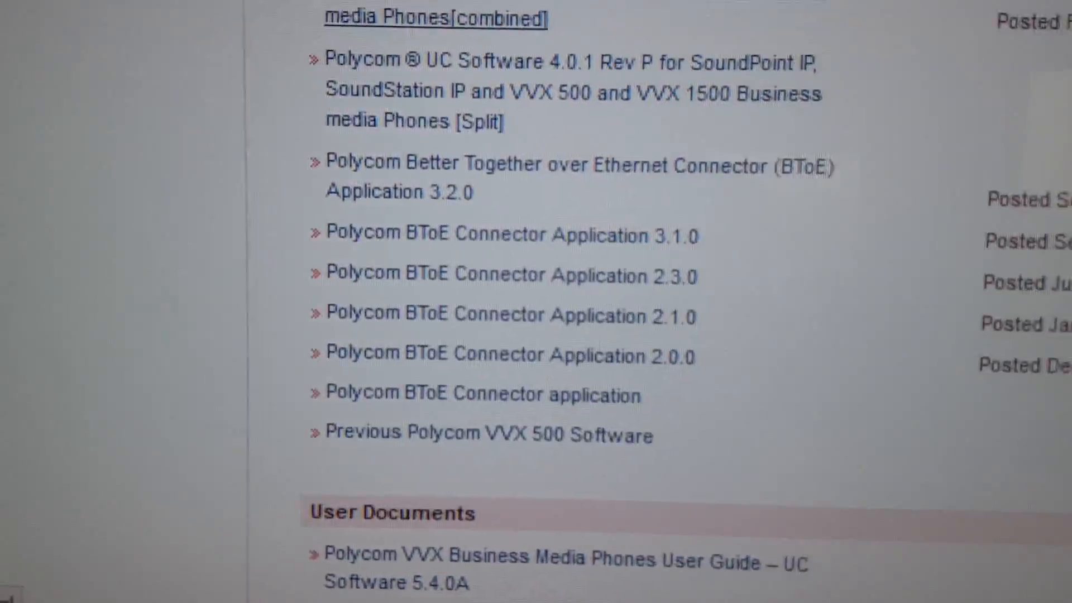
pyautogui.scroll(-3)
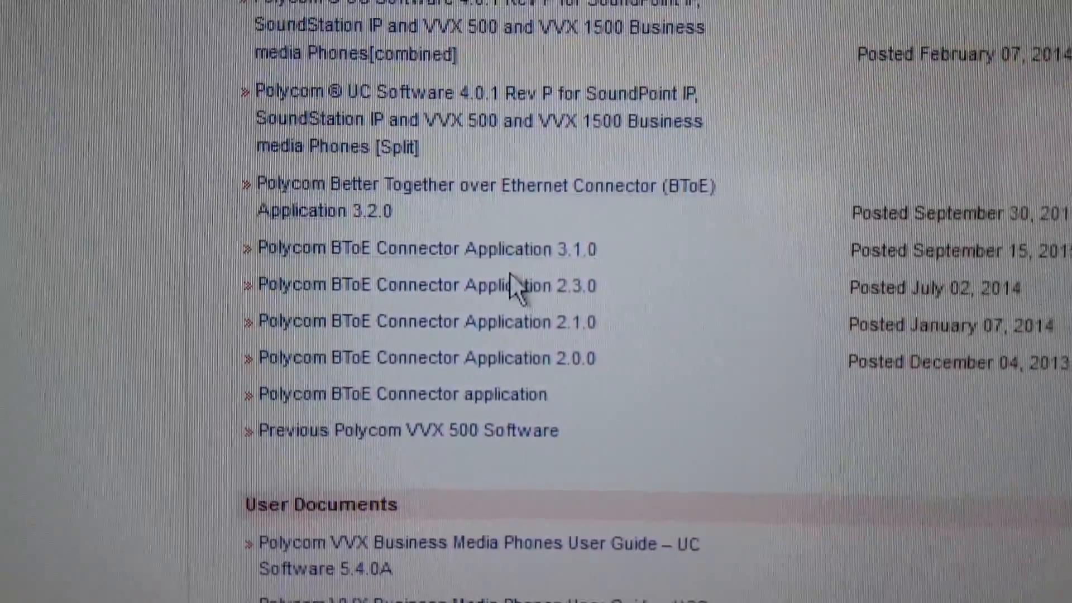
pyautogui.moveTo(410, 248)
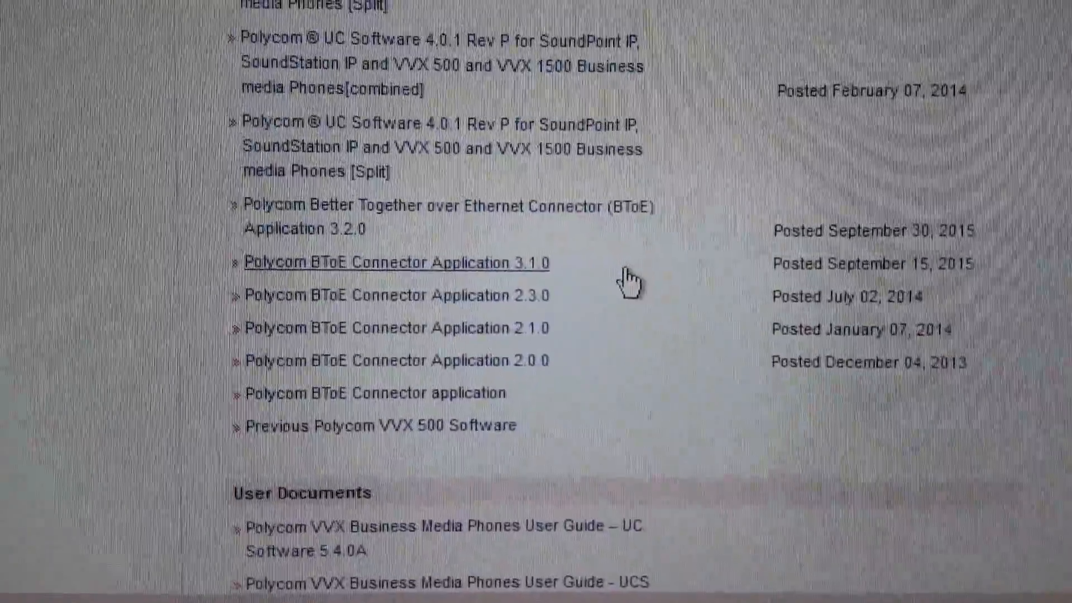
pyautogui.scroll(-3)
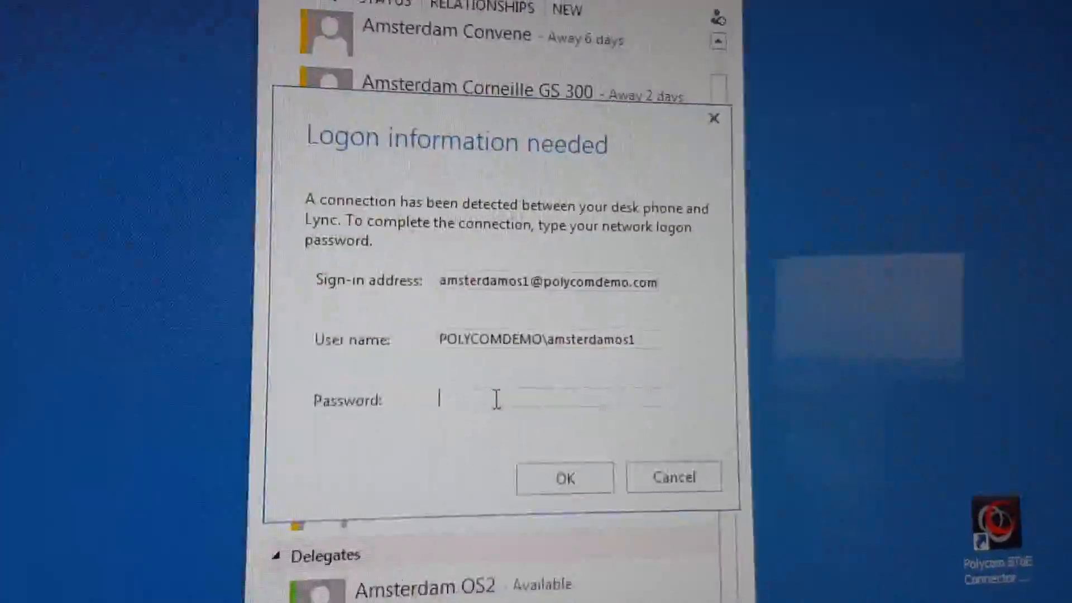
# Step: Enter the network password in Lync's Logon information needed dialog
pyautogui.write('****')
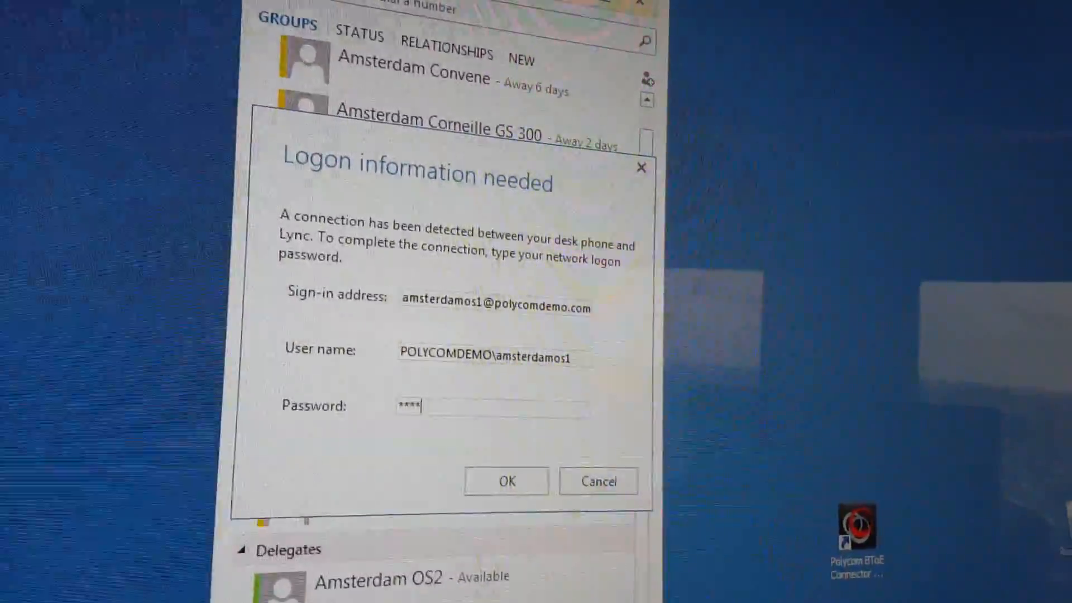